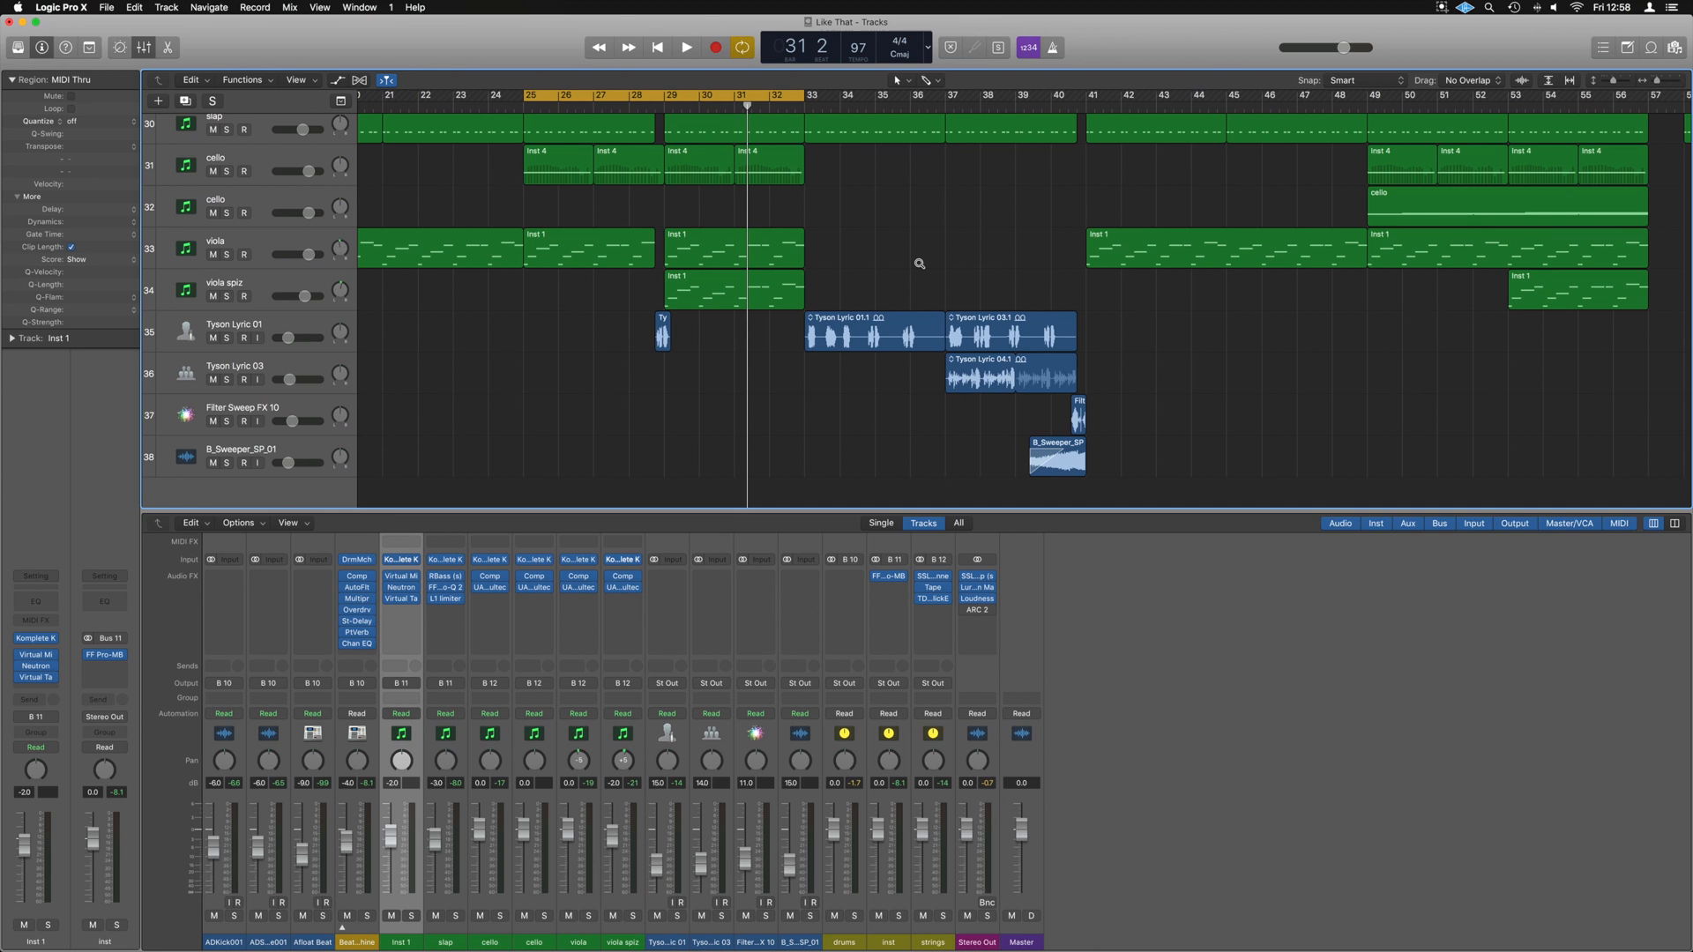
mouse_move(752, 302)
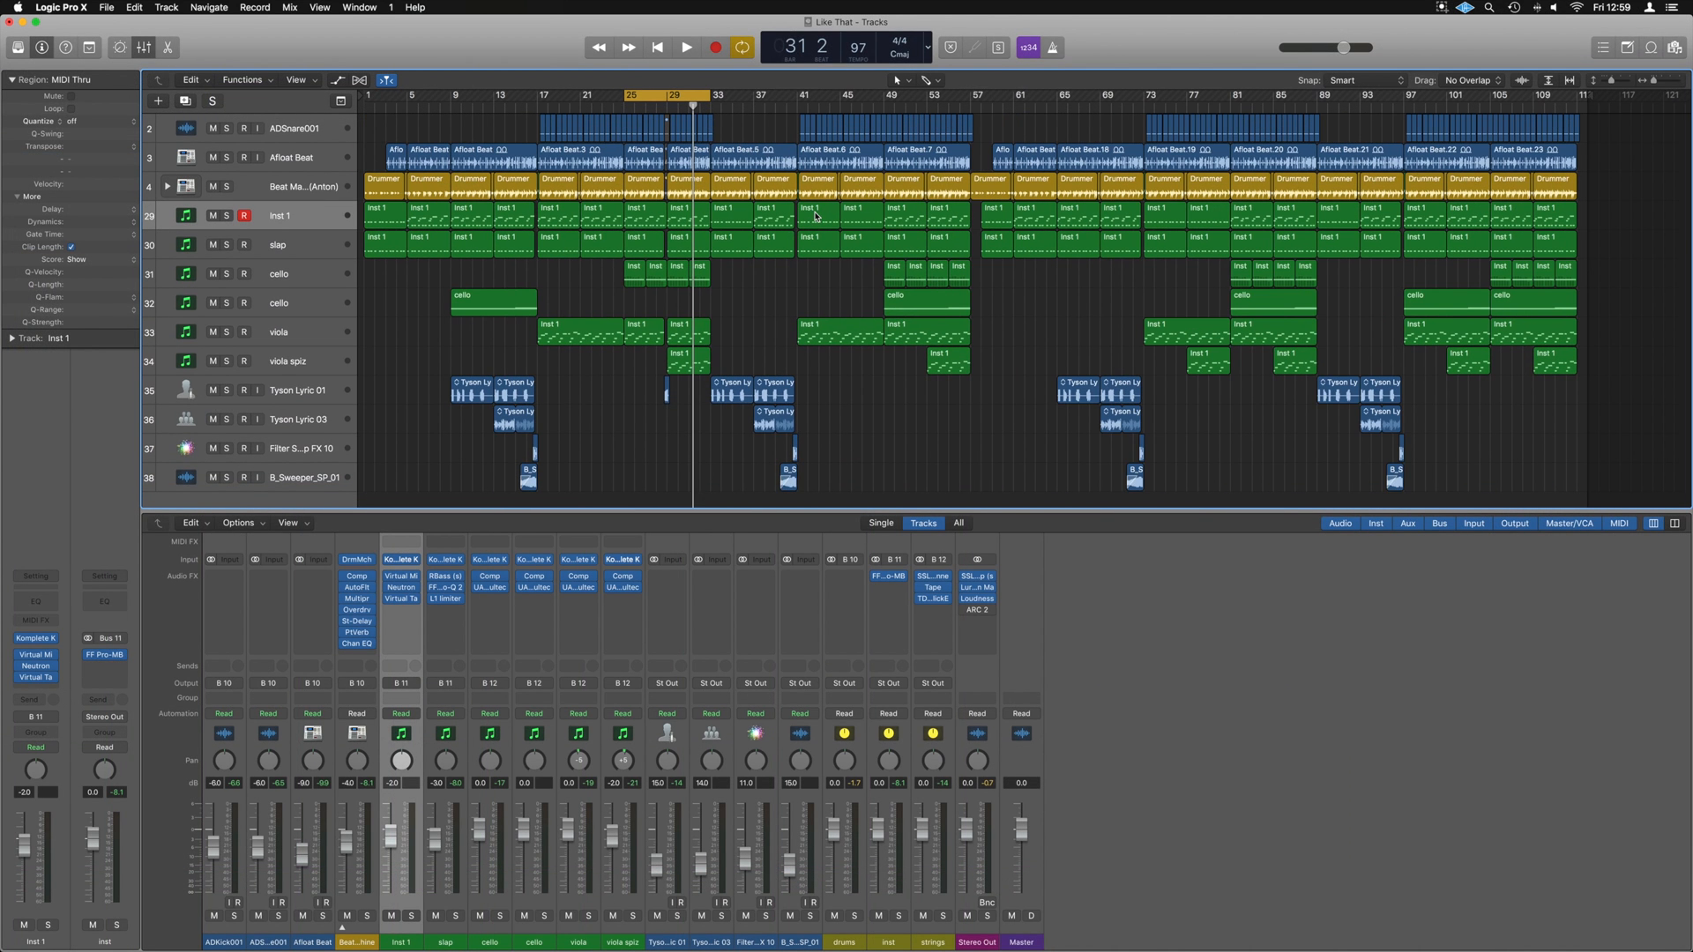
- Zoom the arrangement in around bars 25–51 across the Afloat Beat to Tyson Lyric tracks
click(686, 178)
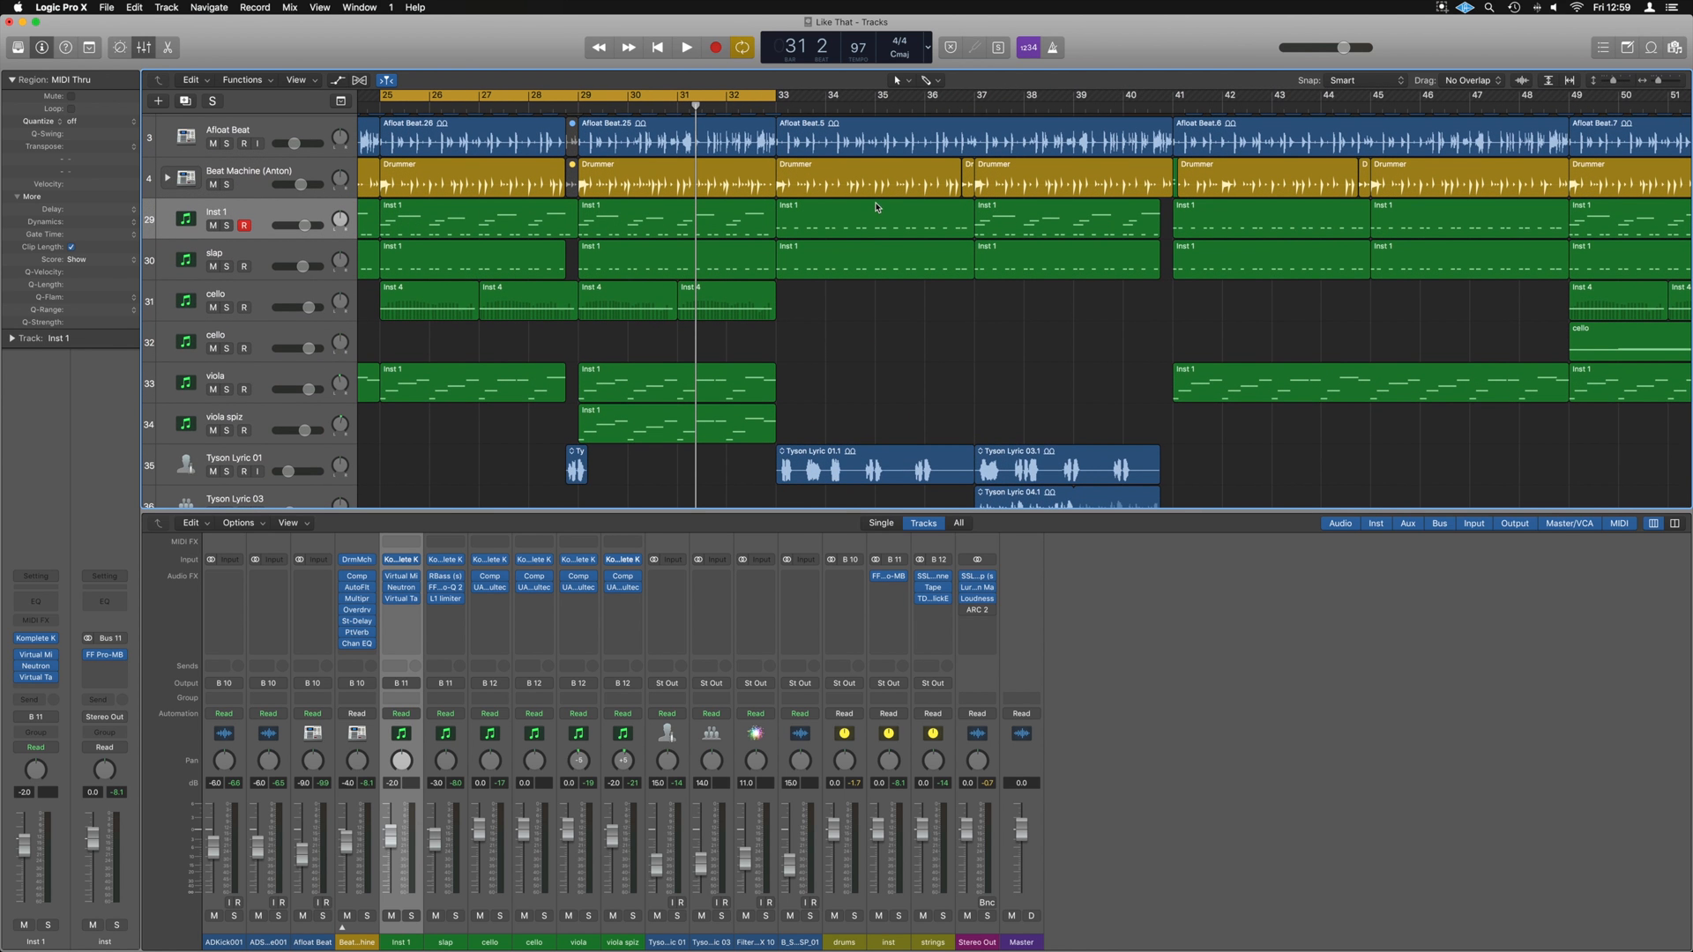
mouse_move(656, 210)
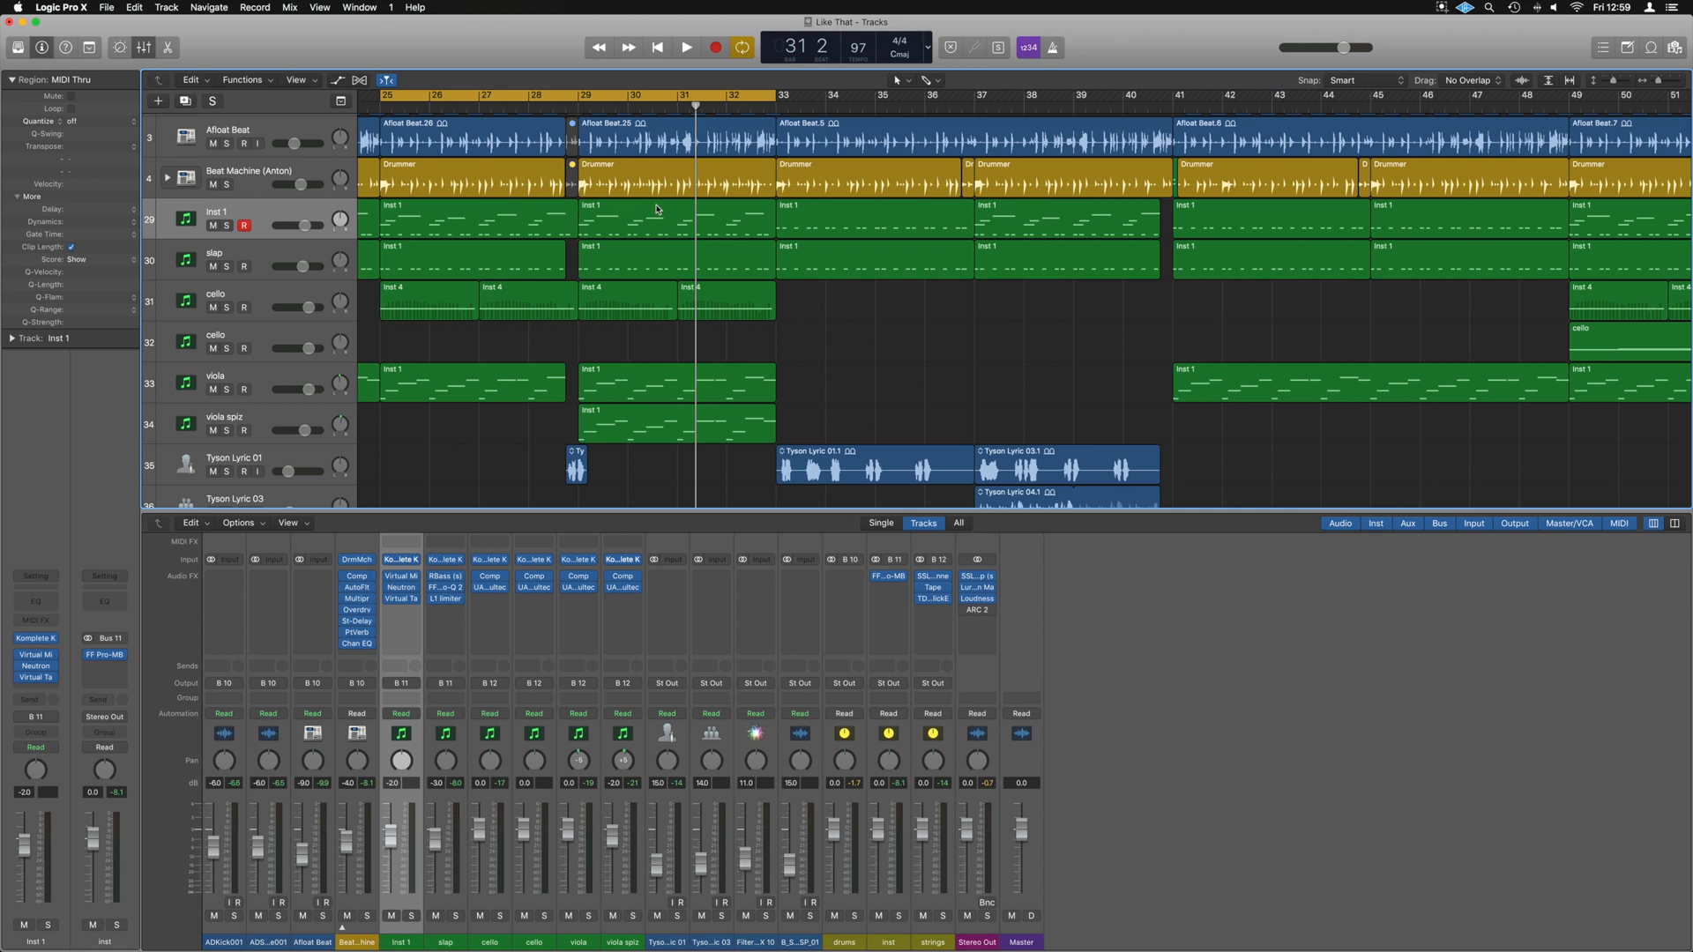
- Audition playback, then loop the cycle around the Afloat Beat.5 region at bar 33
click(686, 45)
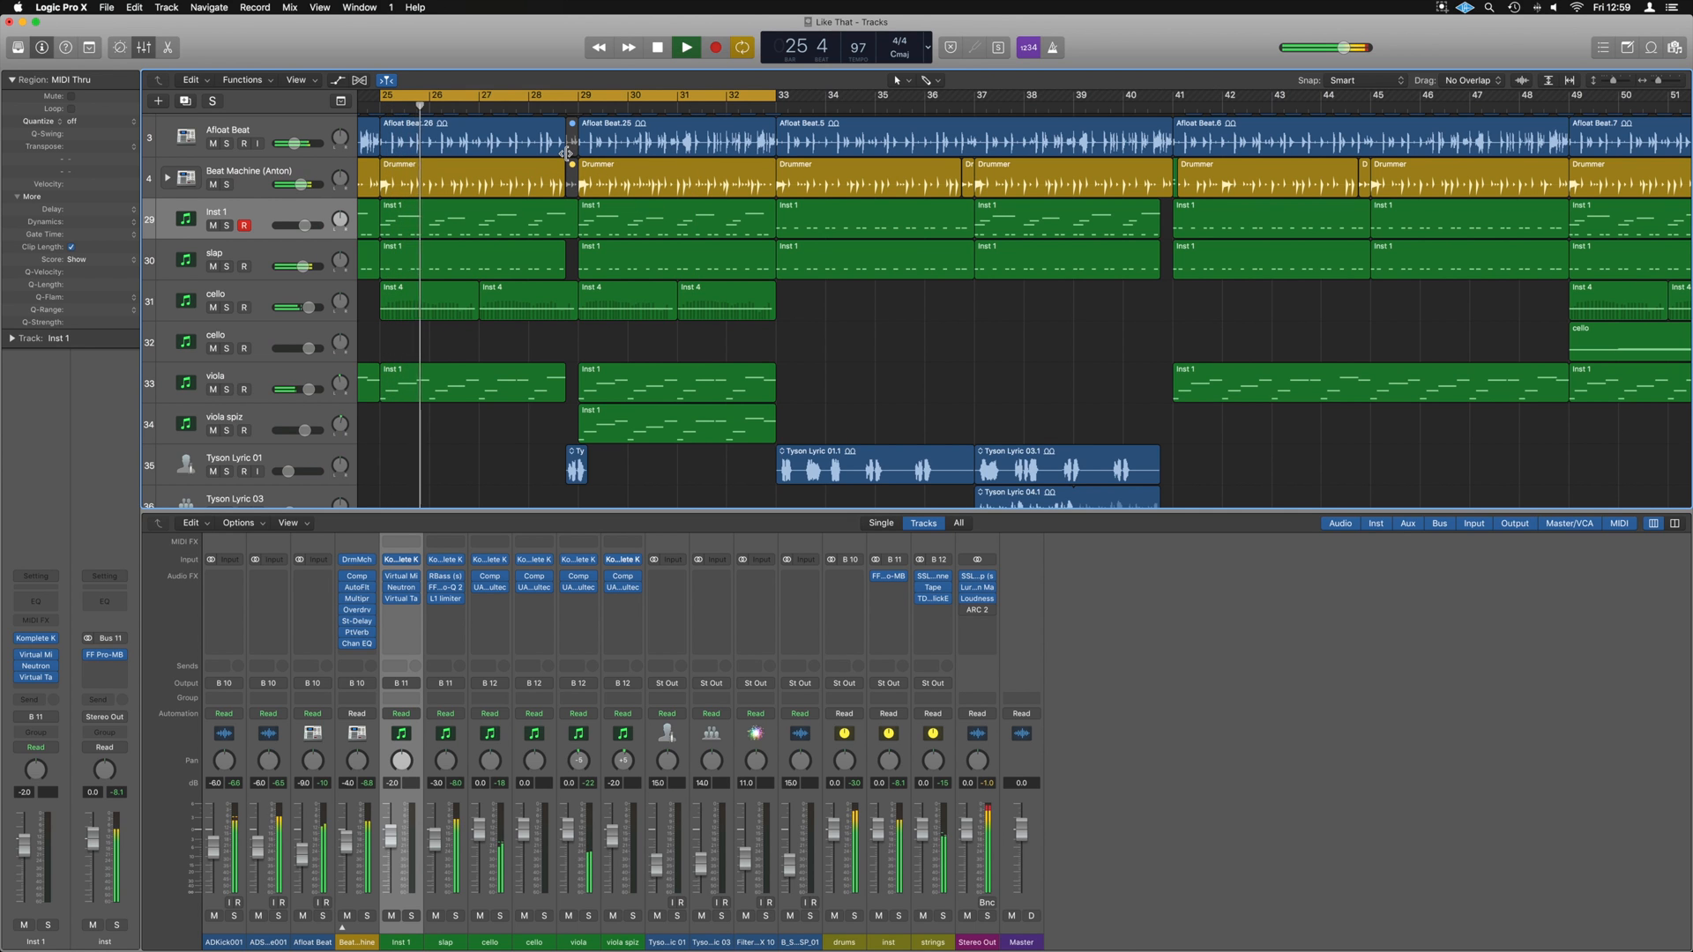
click(686, 46)
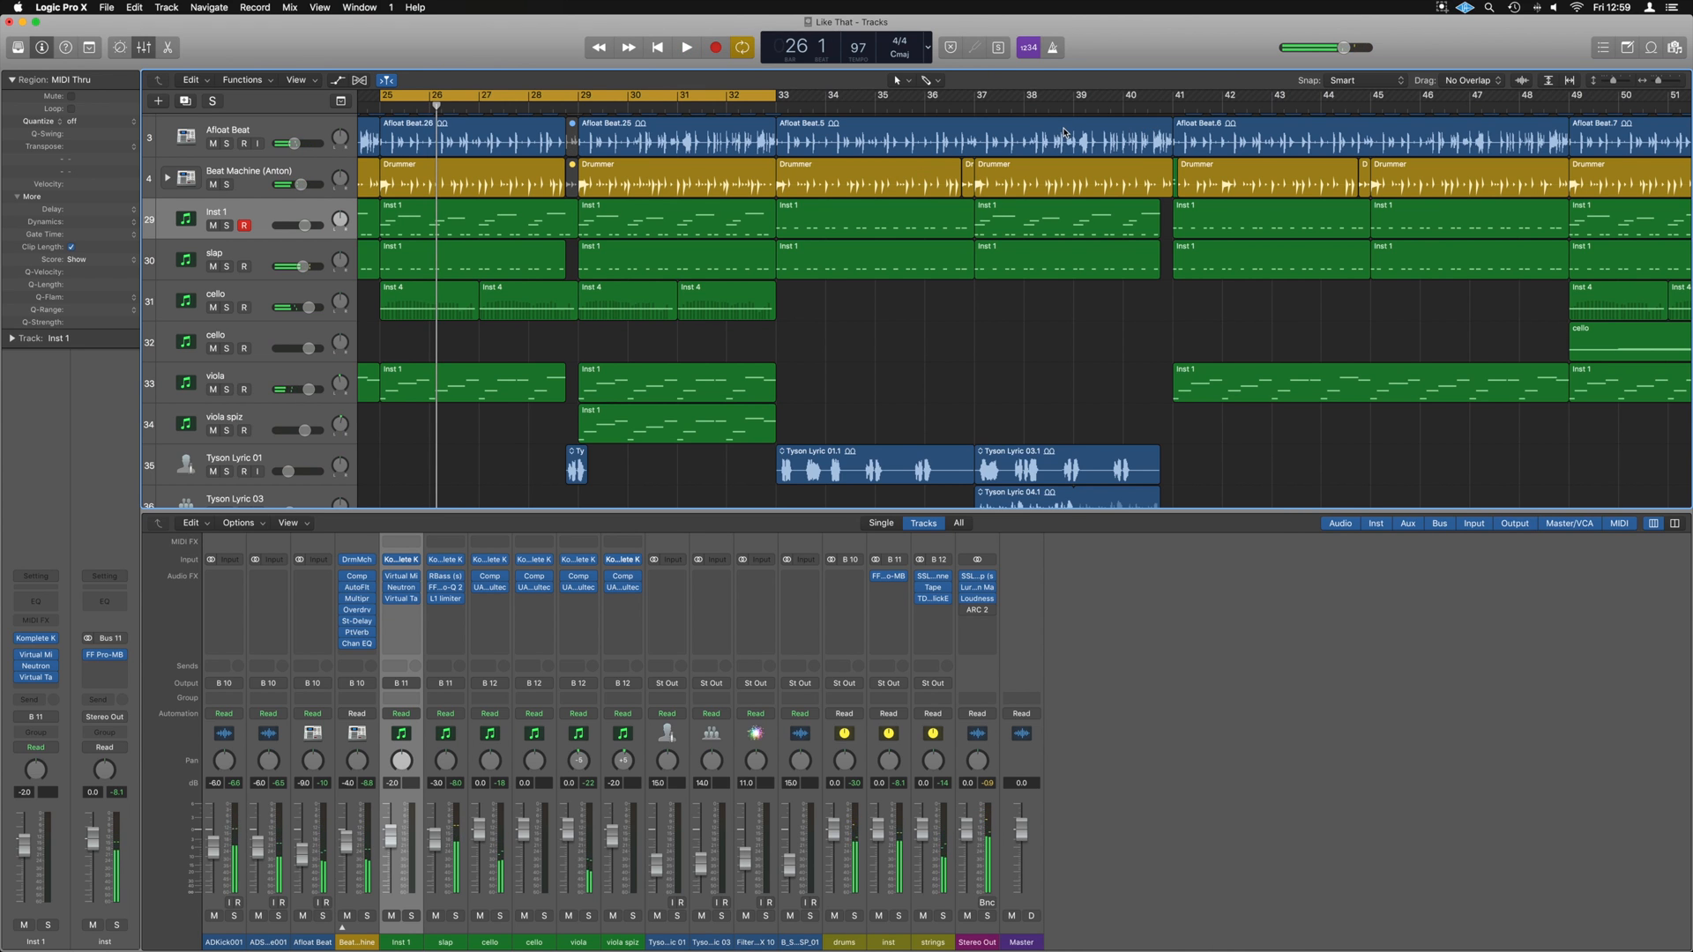
click(972, 138)
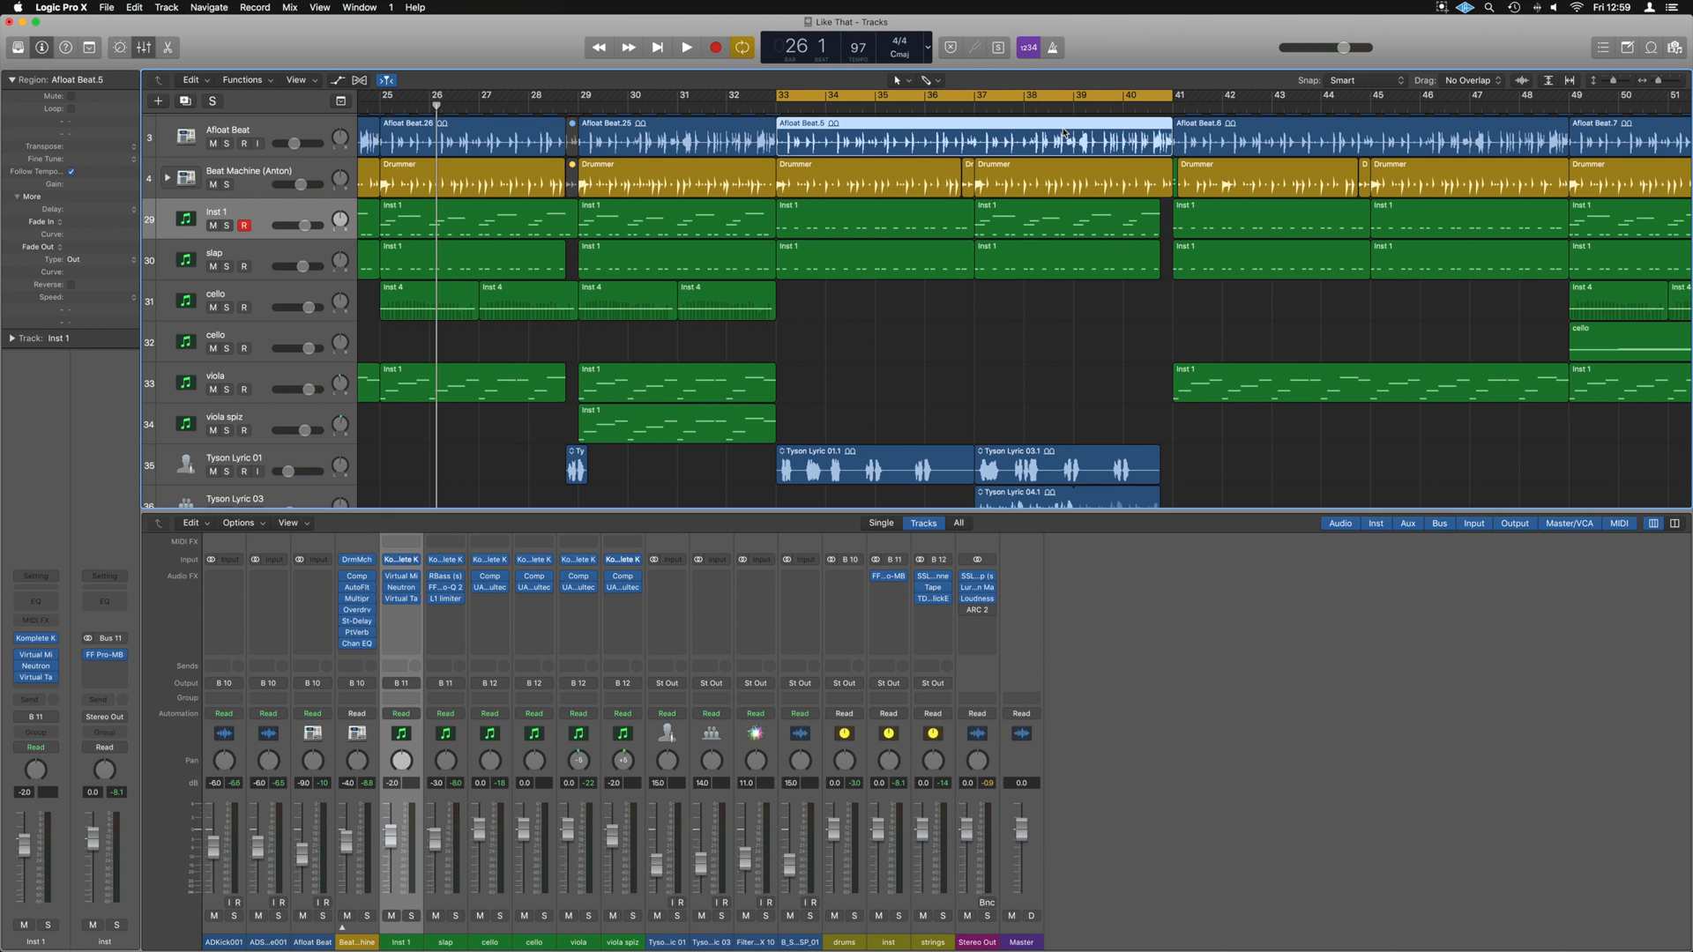
click(686, 46)
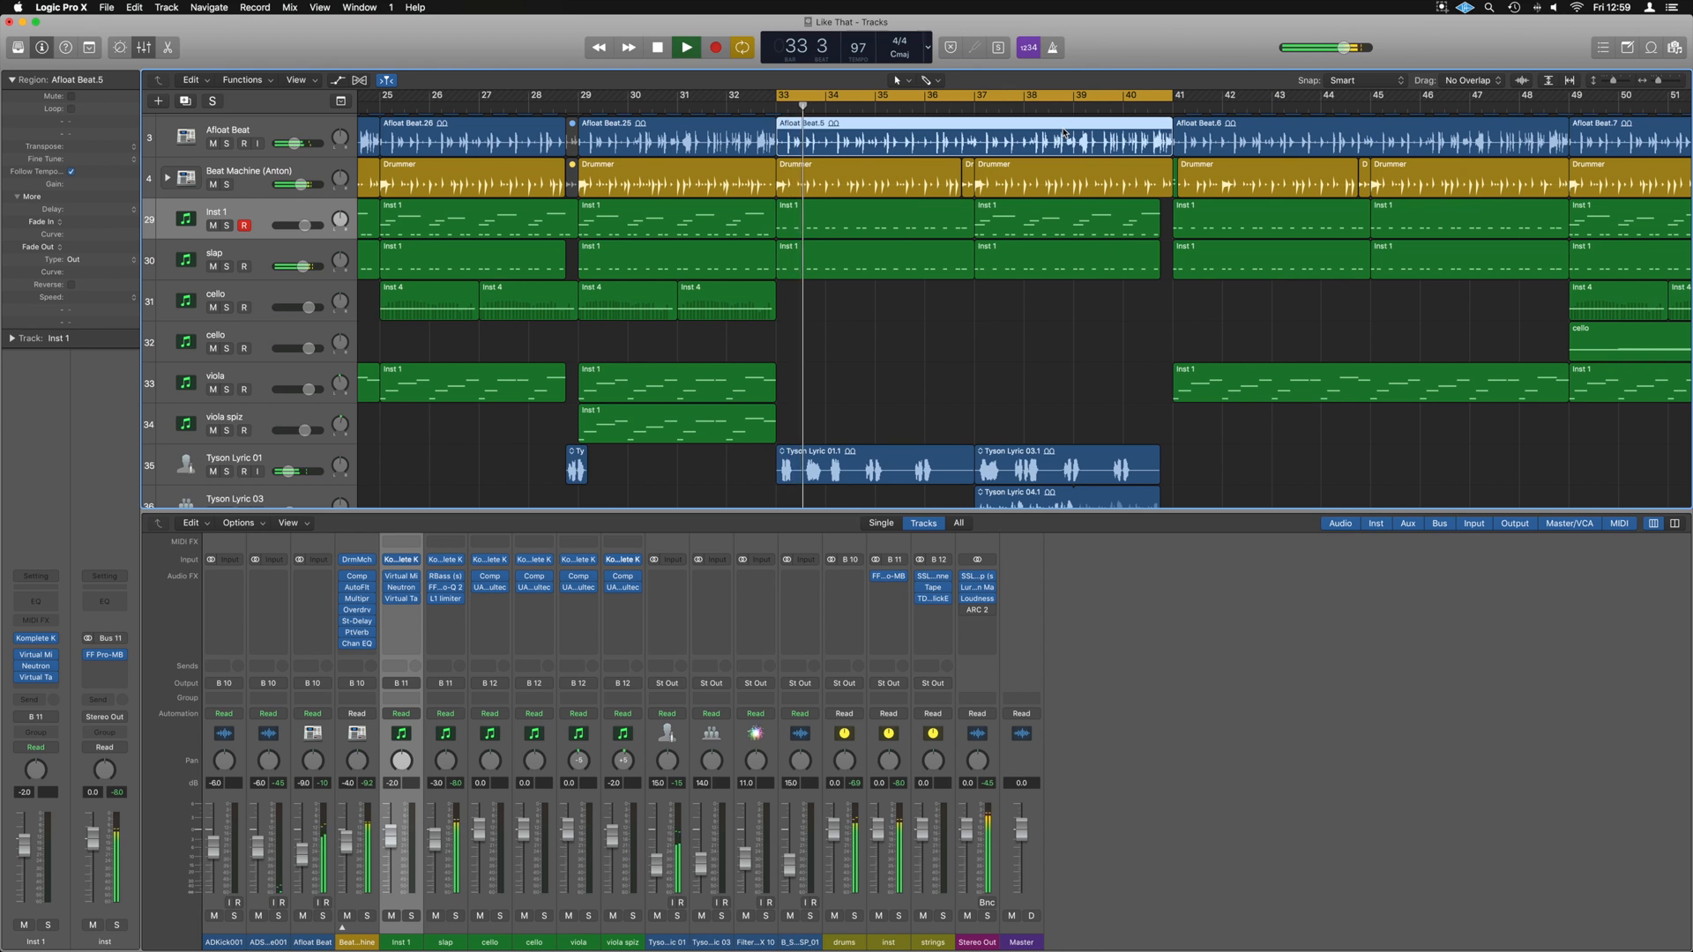
- Loop over the cello Inst 4 region near bar 49, then set the cycle to the slap region at bars 25–29
click(686, 46)
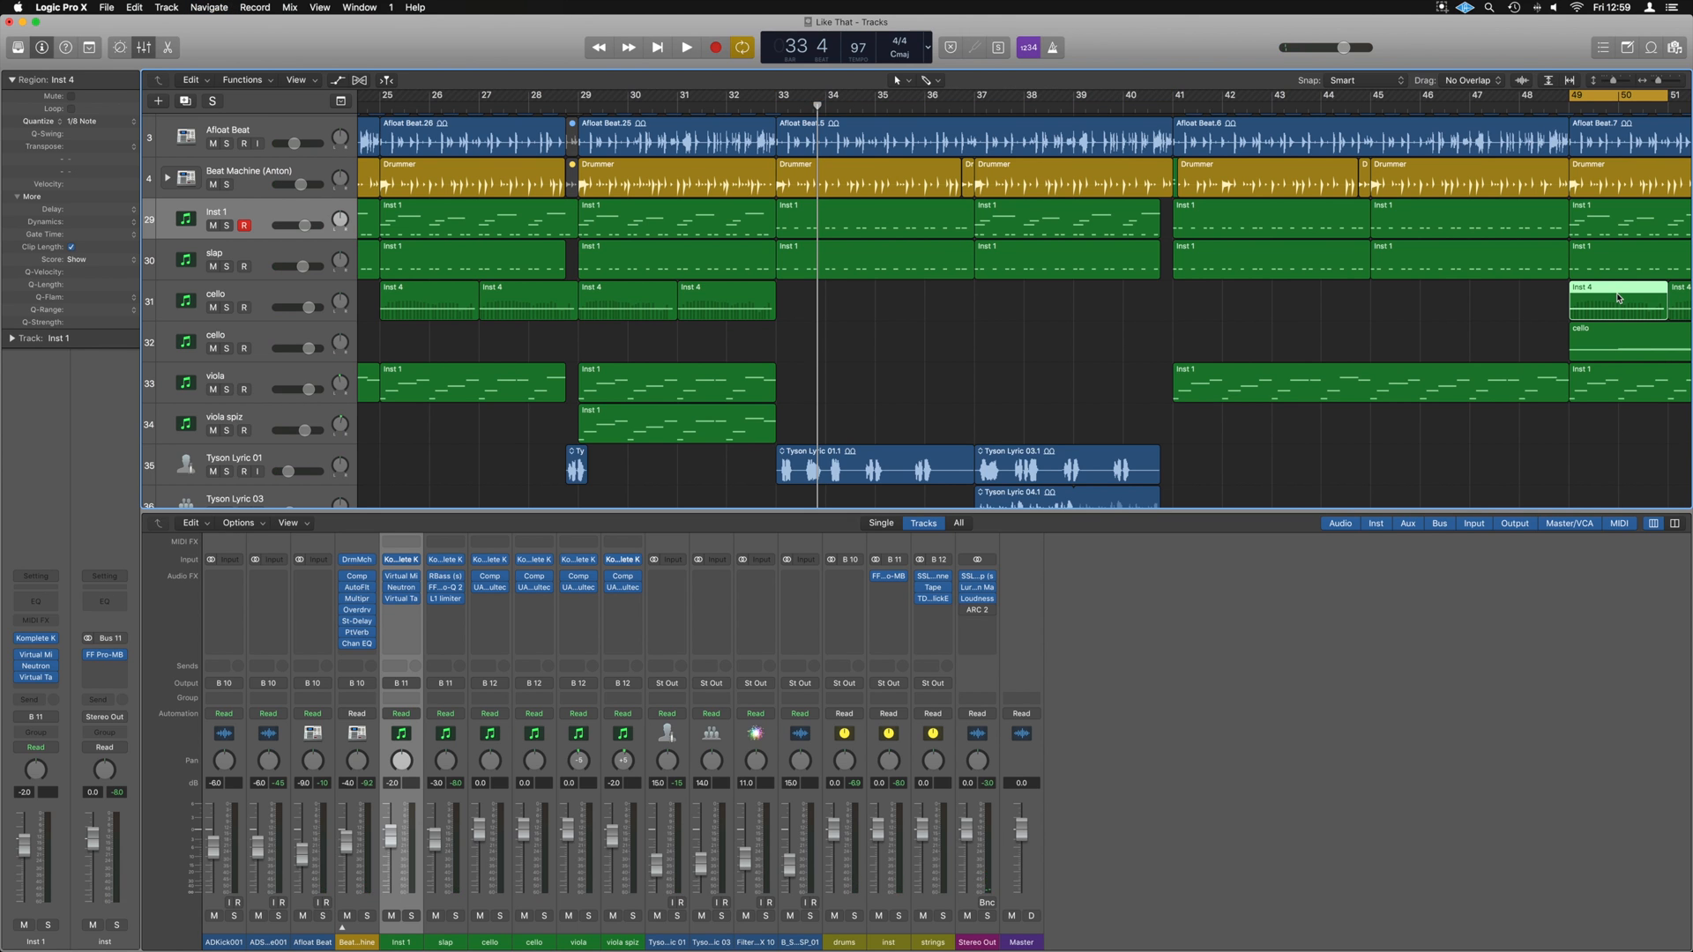
click(686, 48)
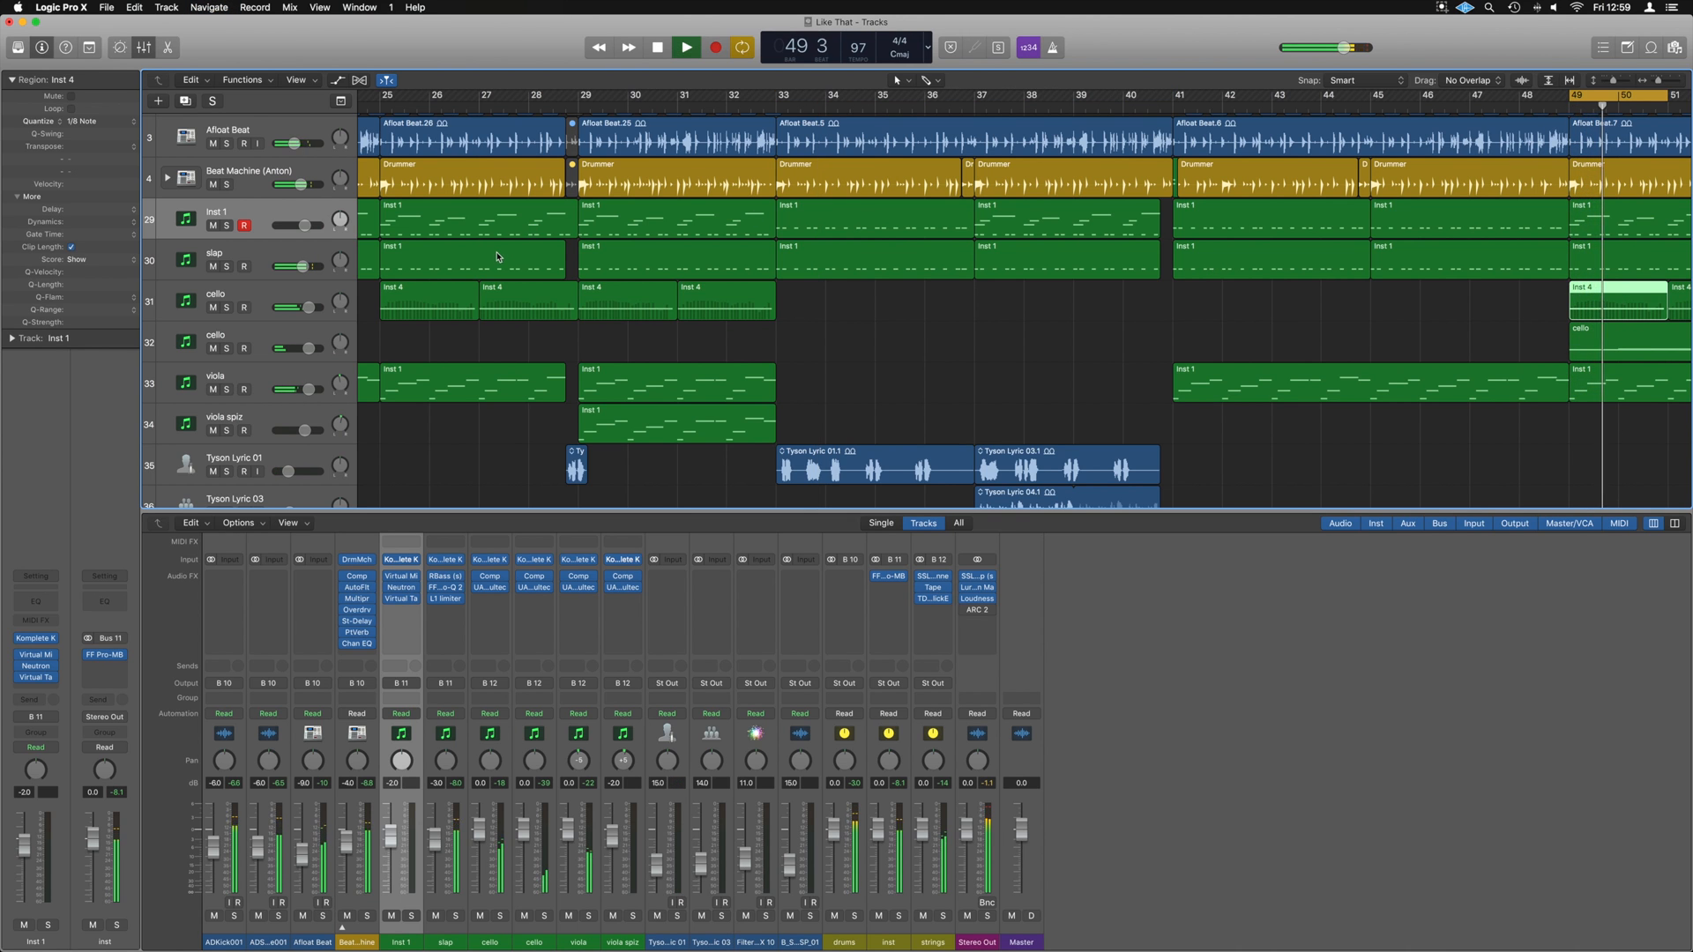
click(471, 258)
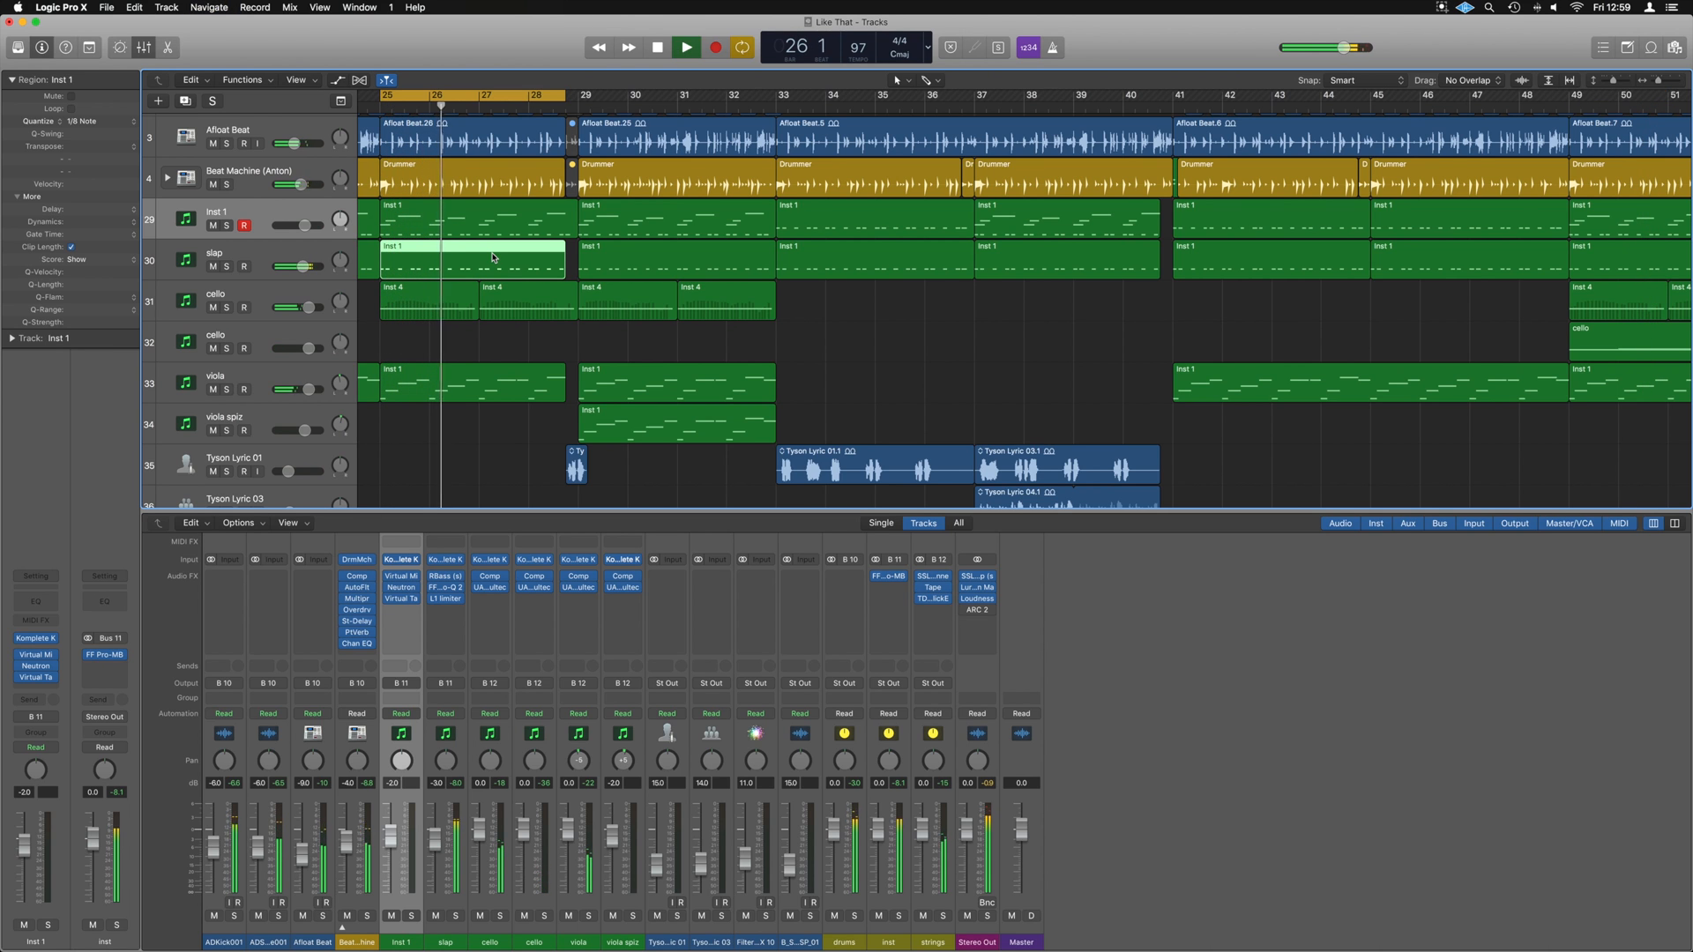
- Toggle Z zoom-to-fit on the Inst 1 region at bars 29–33, returning to the whole song view
click(686, 46)
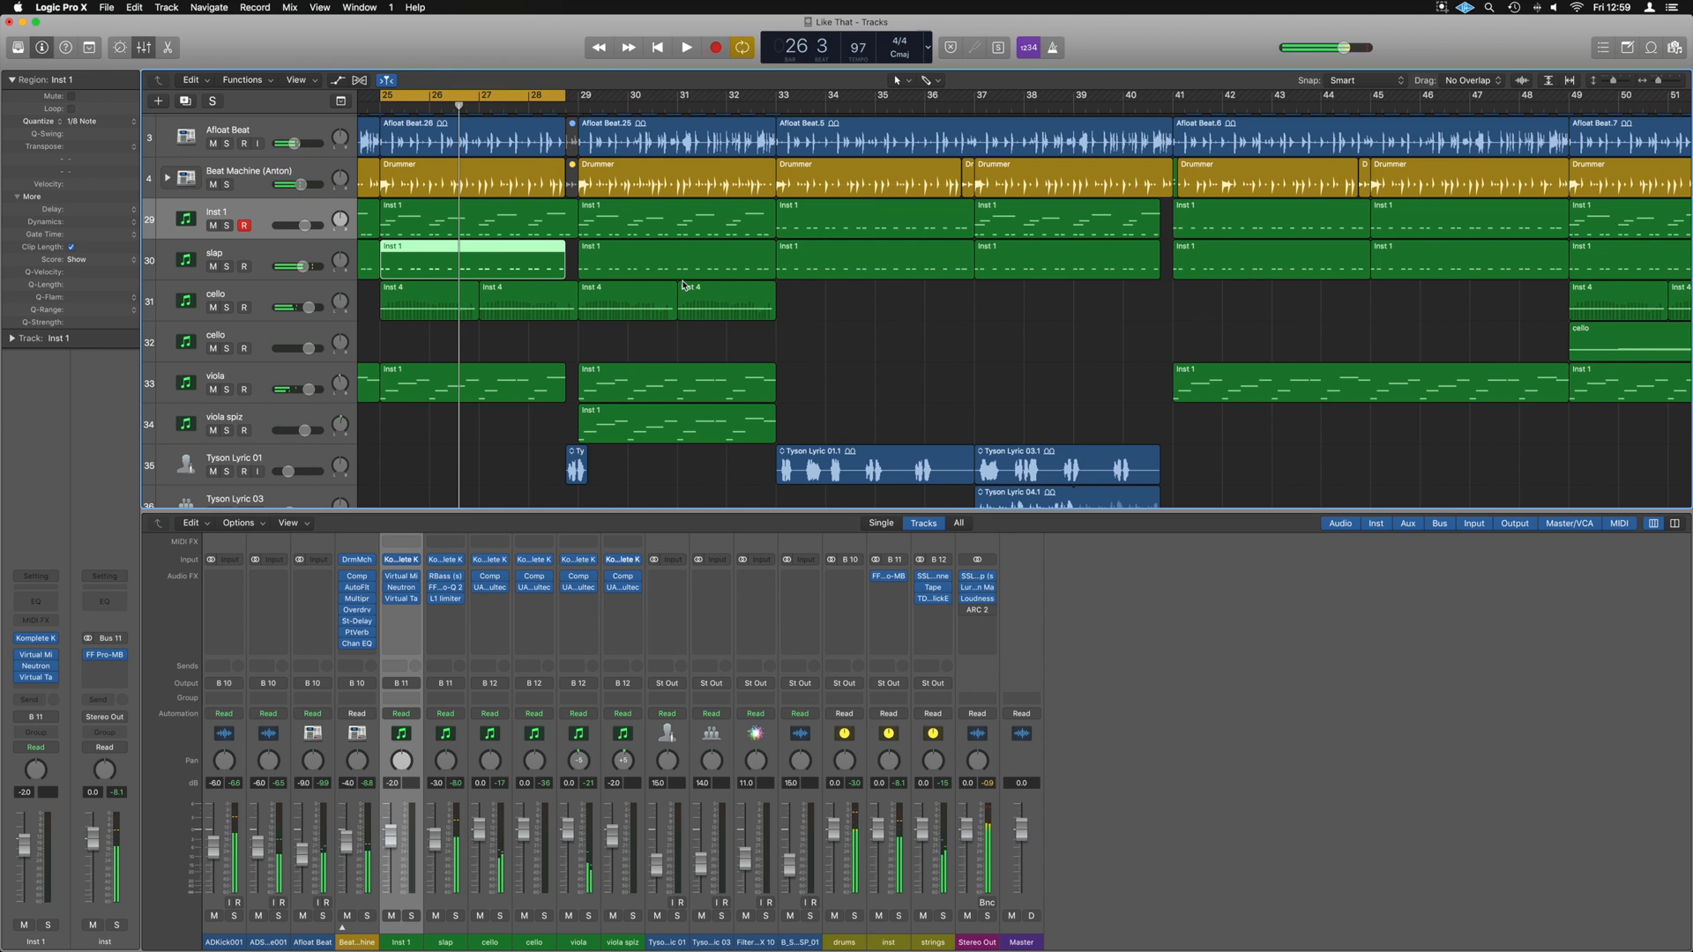
click(675, 215)
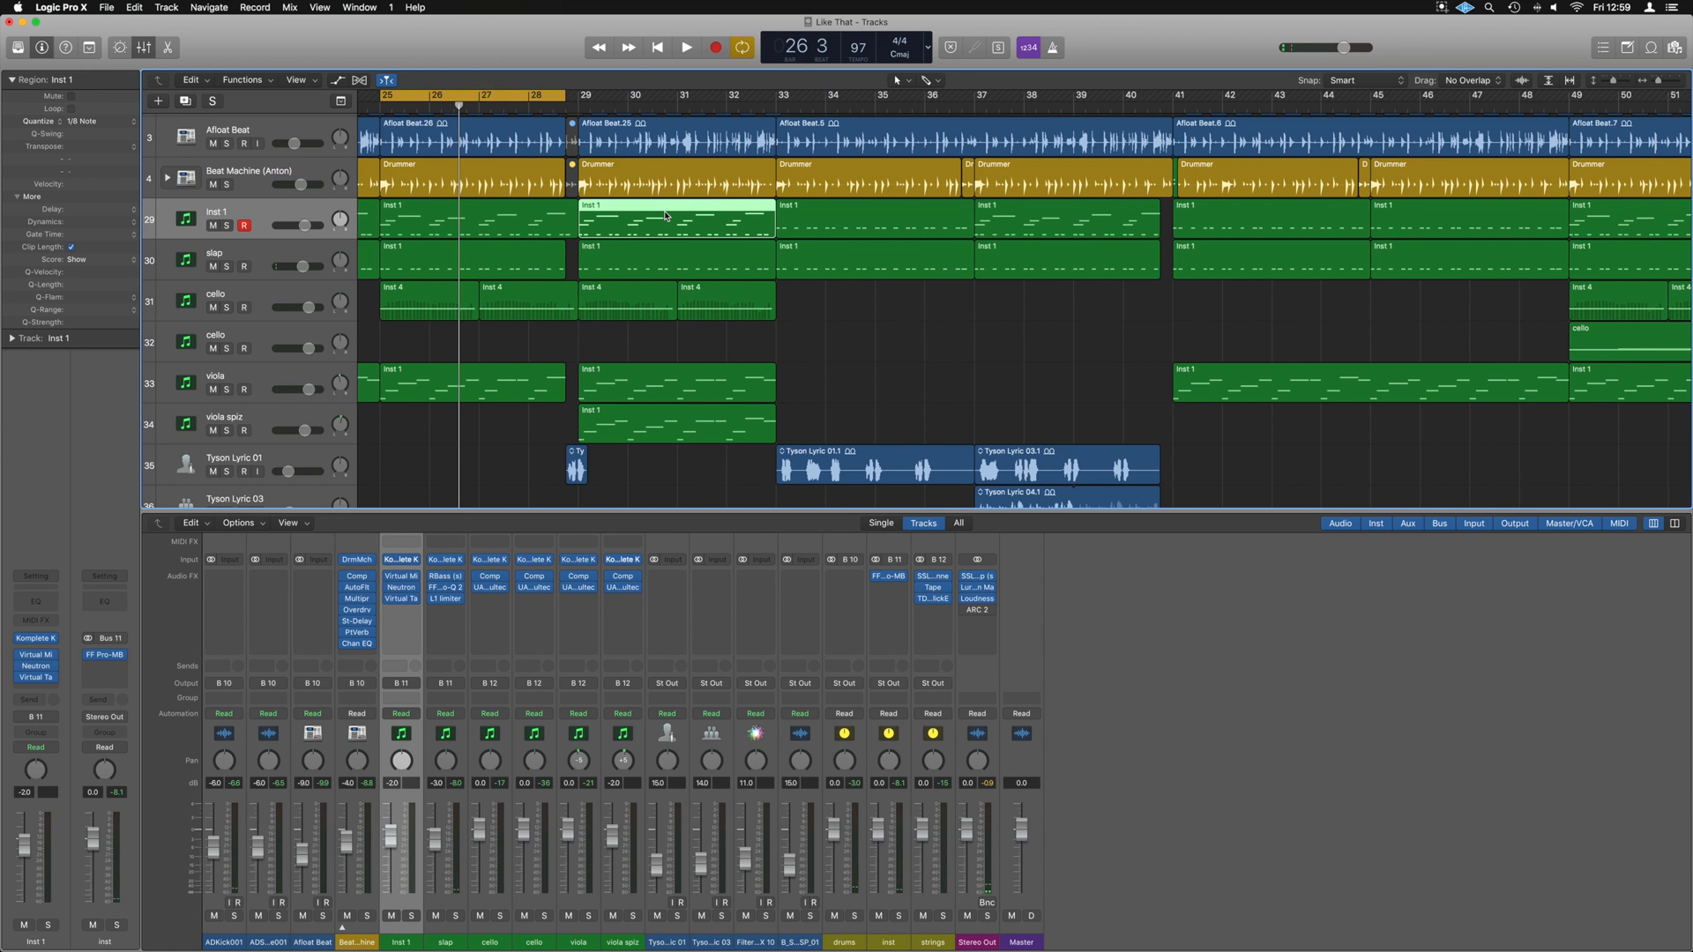
double_click(672, 215)
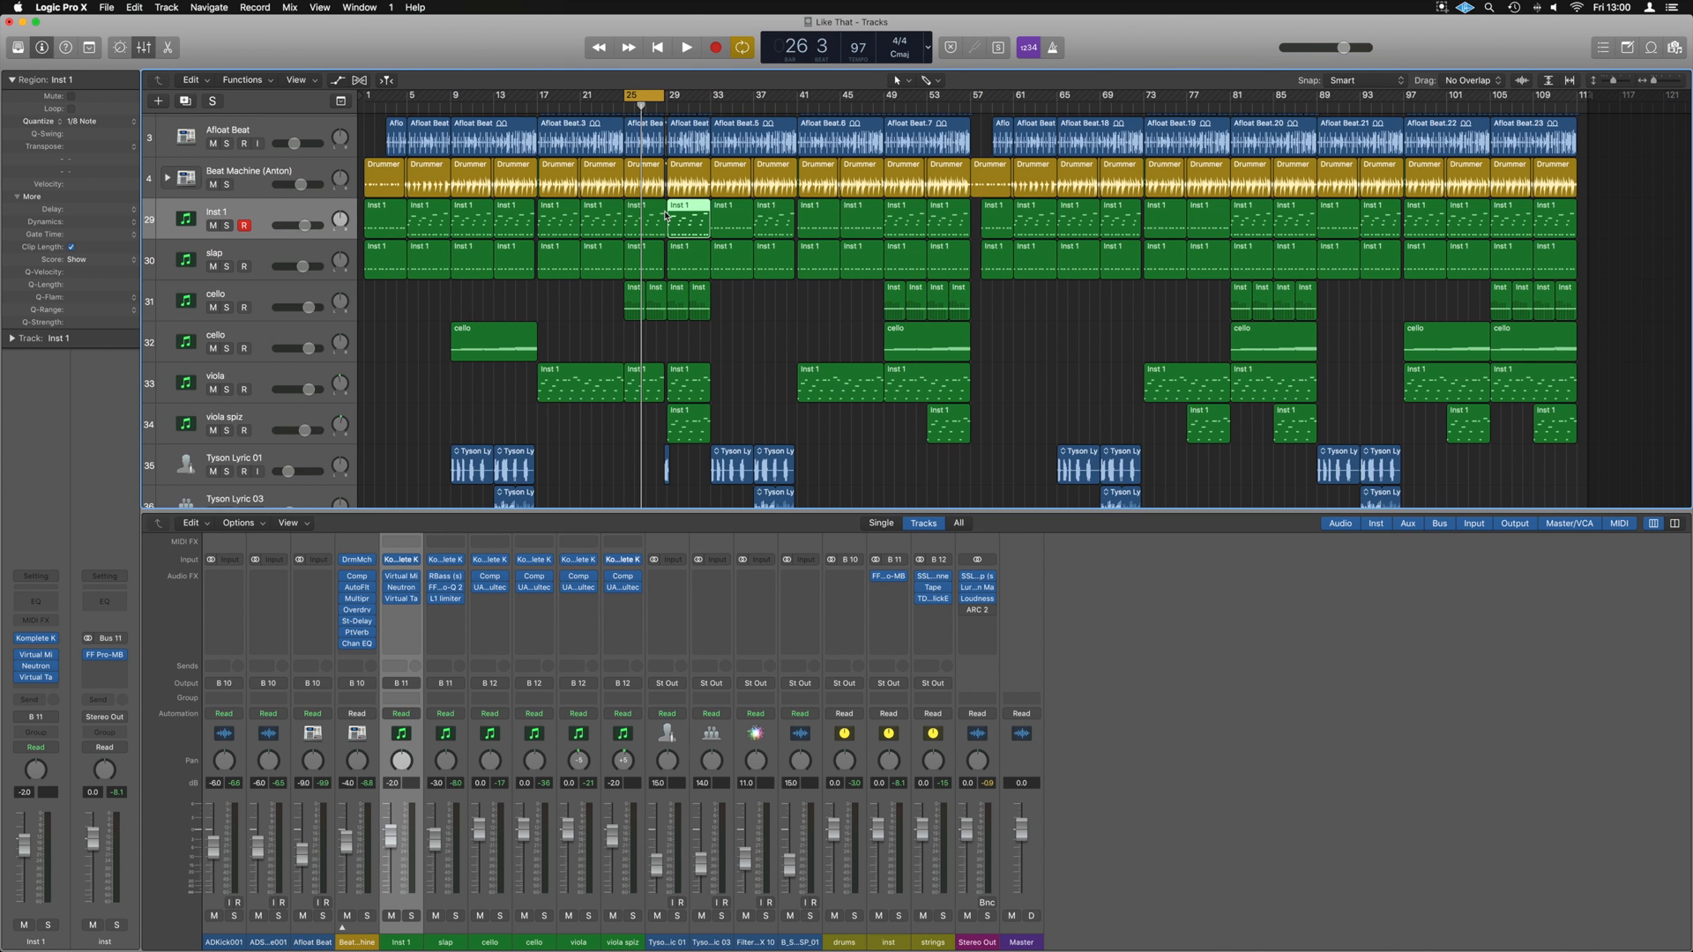
- Set the cycle range over the Afloat Beat.5 region at bar 33
click(753, 137)
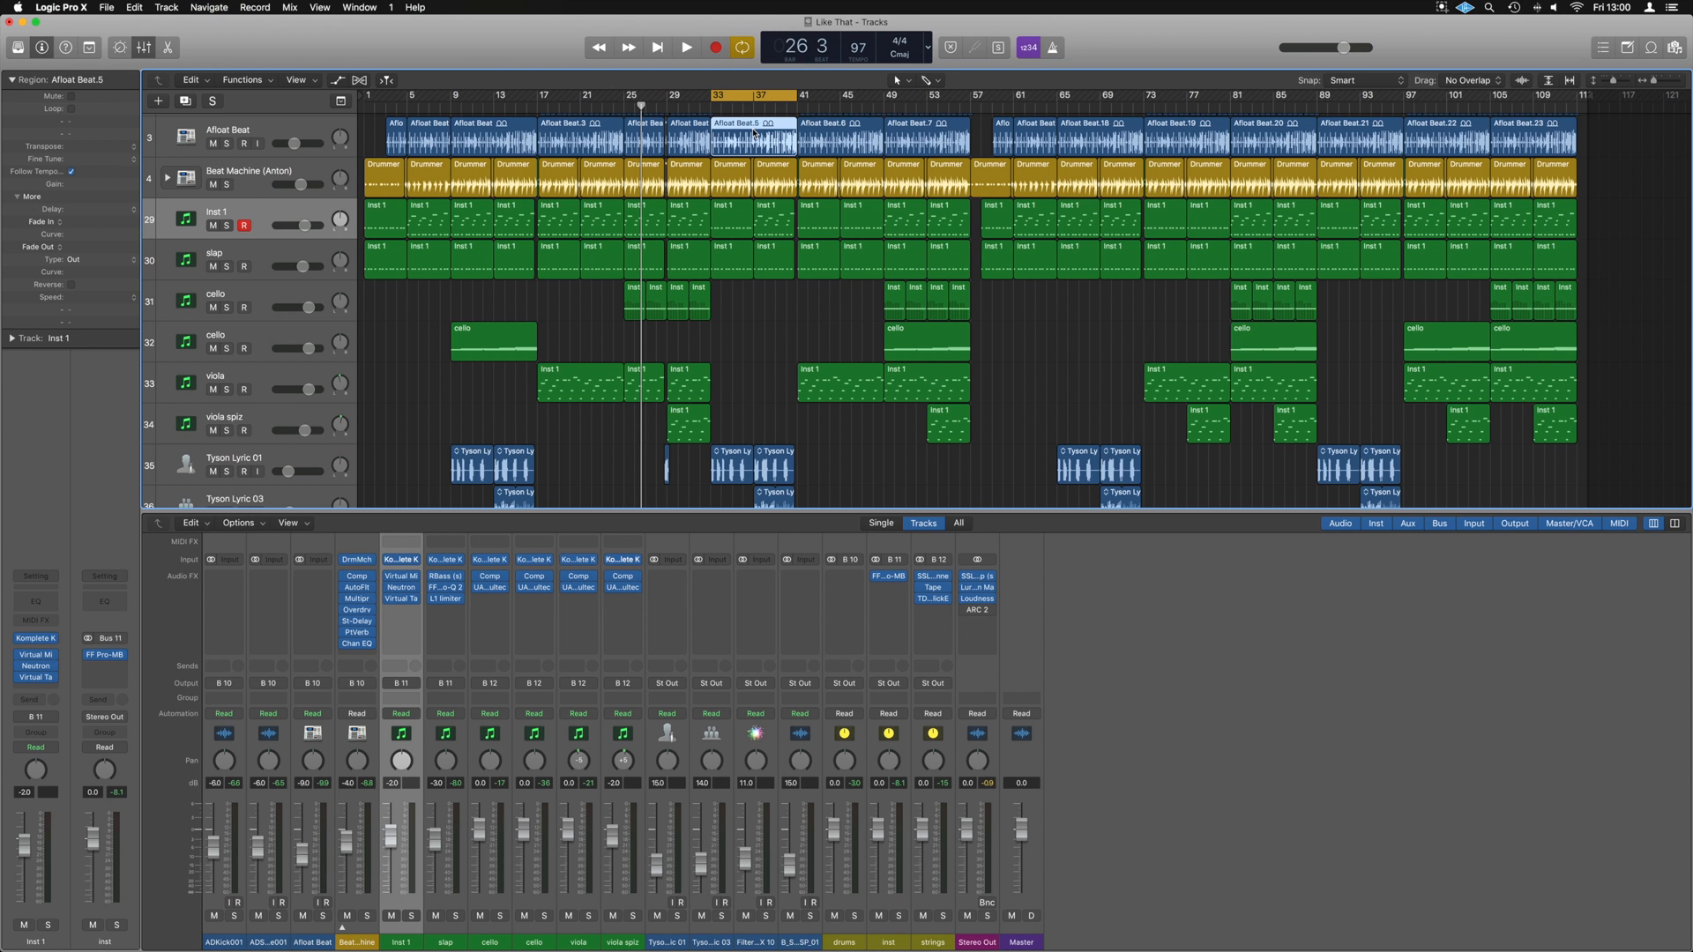
click(684, 45)
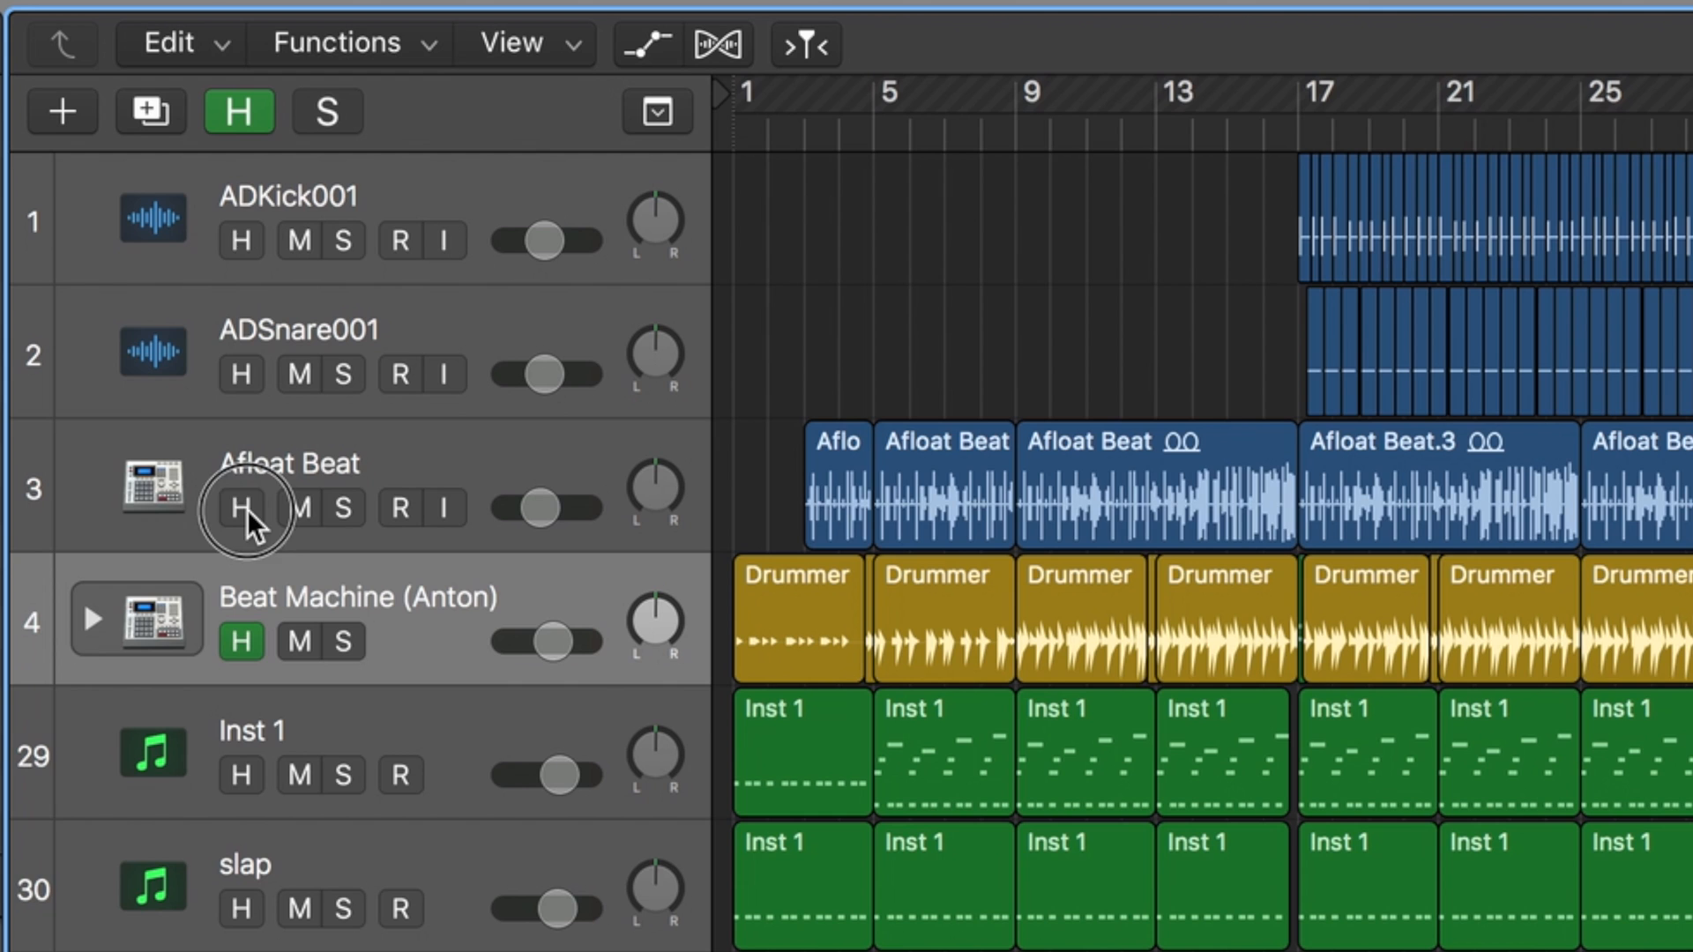
- Mark the Afloat Beat track for hiding and enable global track hiding
click(242, 508)
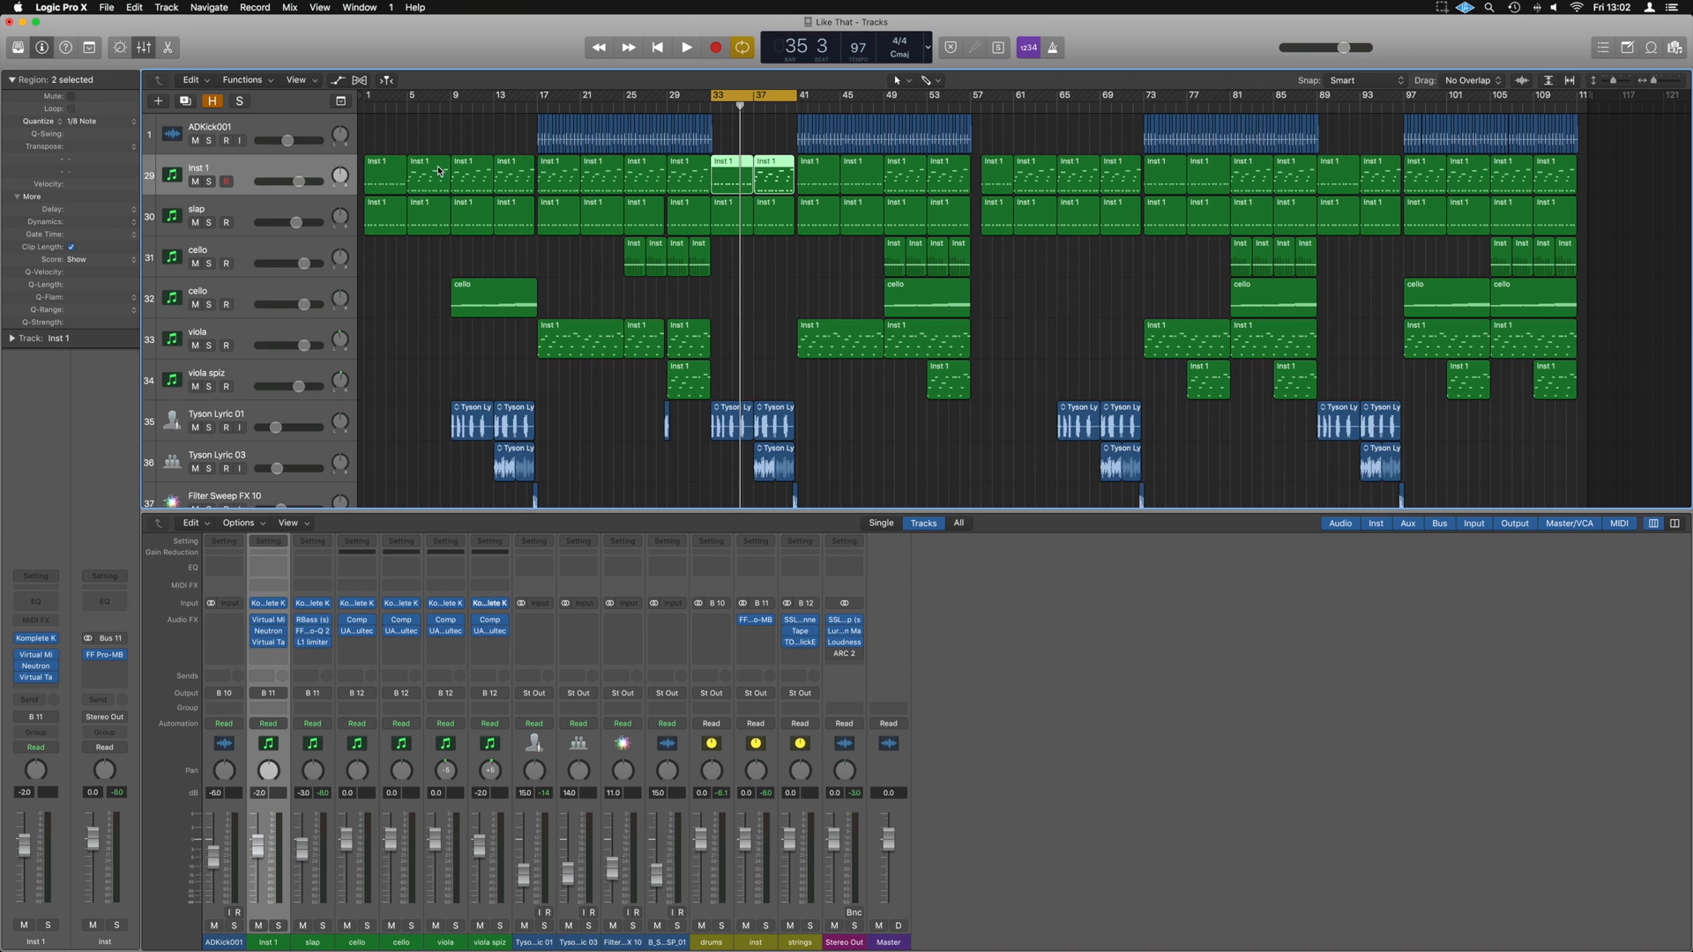
click(686, 46)
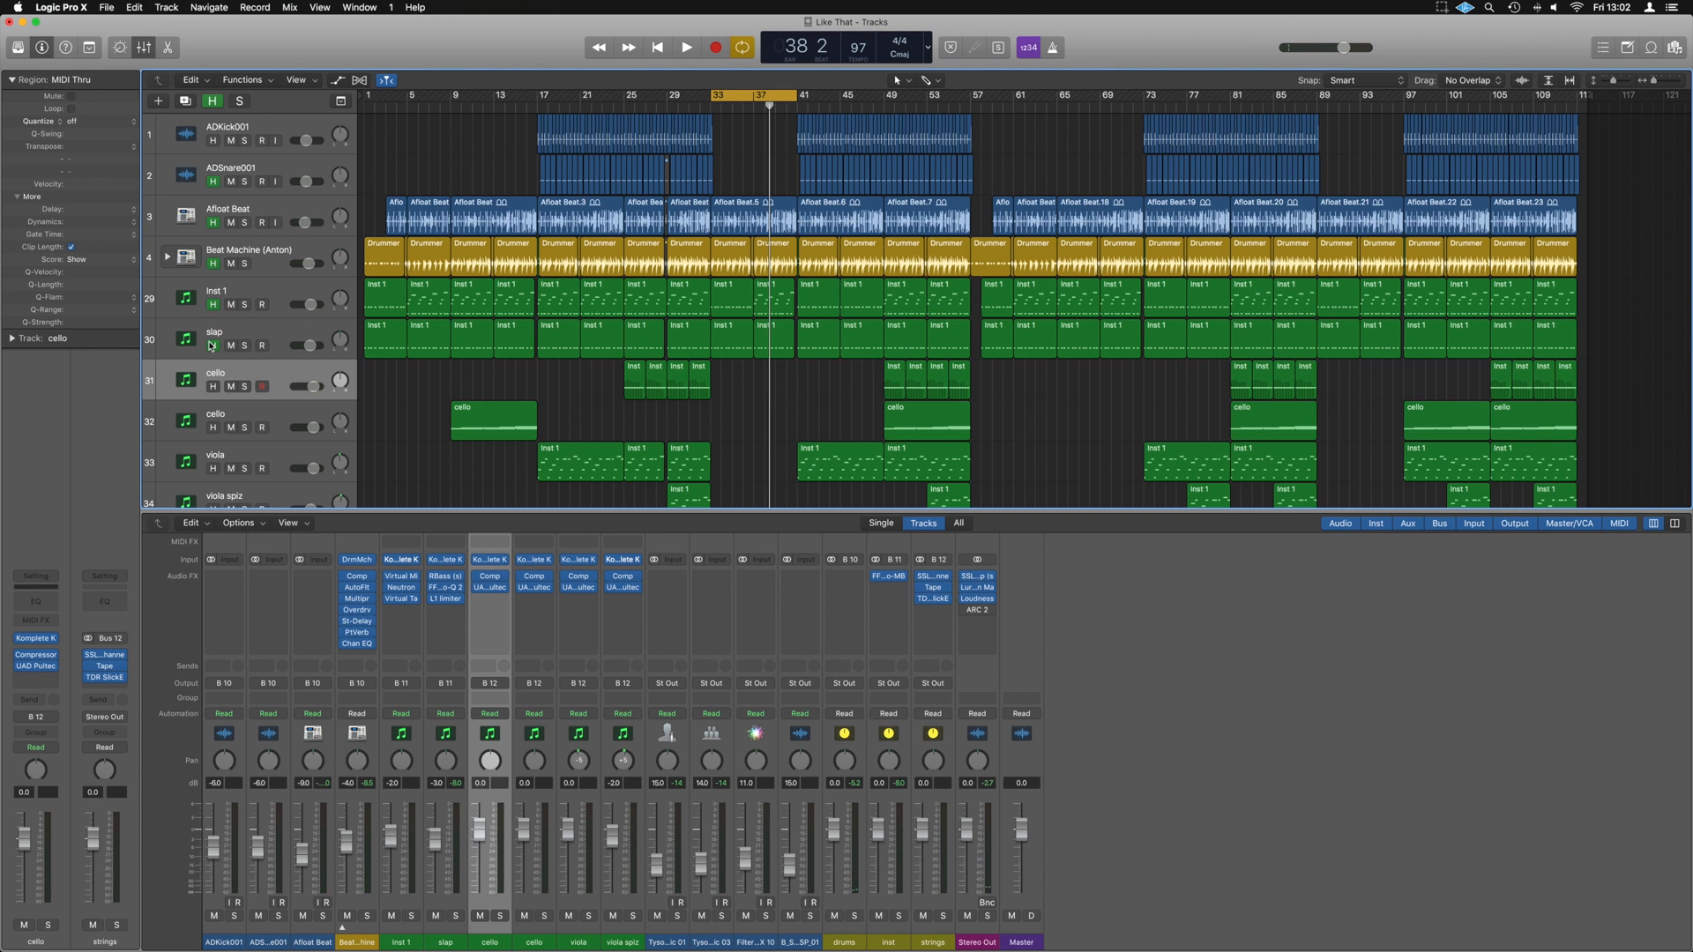
- Scroll the track list down to Filter Sweep FX 10 and B_Sweeper_SP_01
scroll(down, 3)
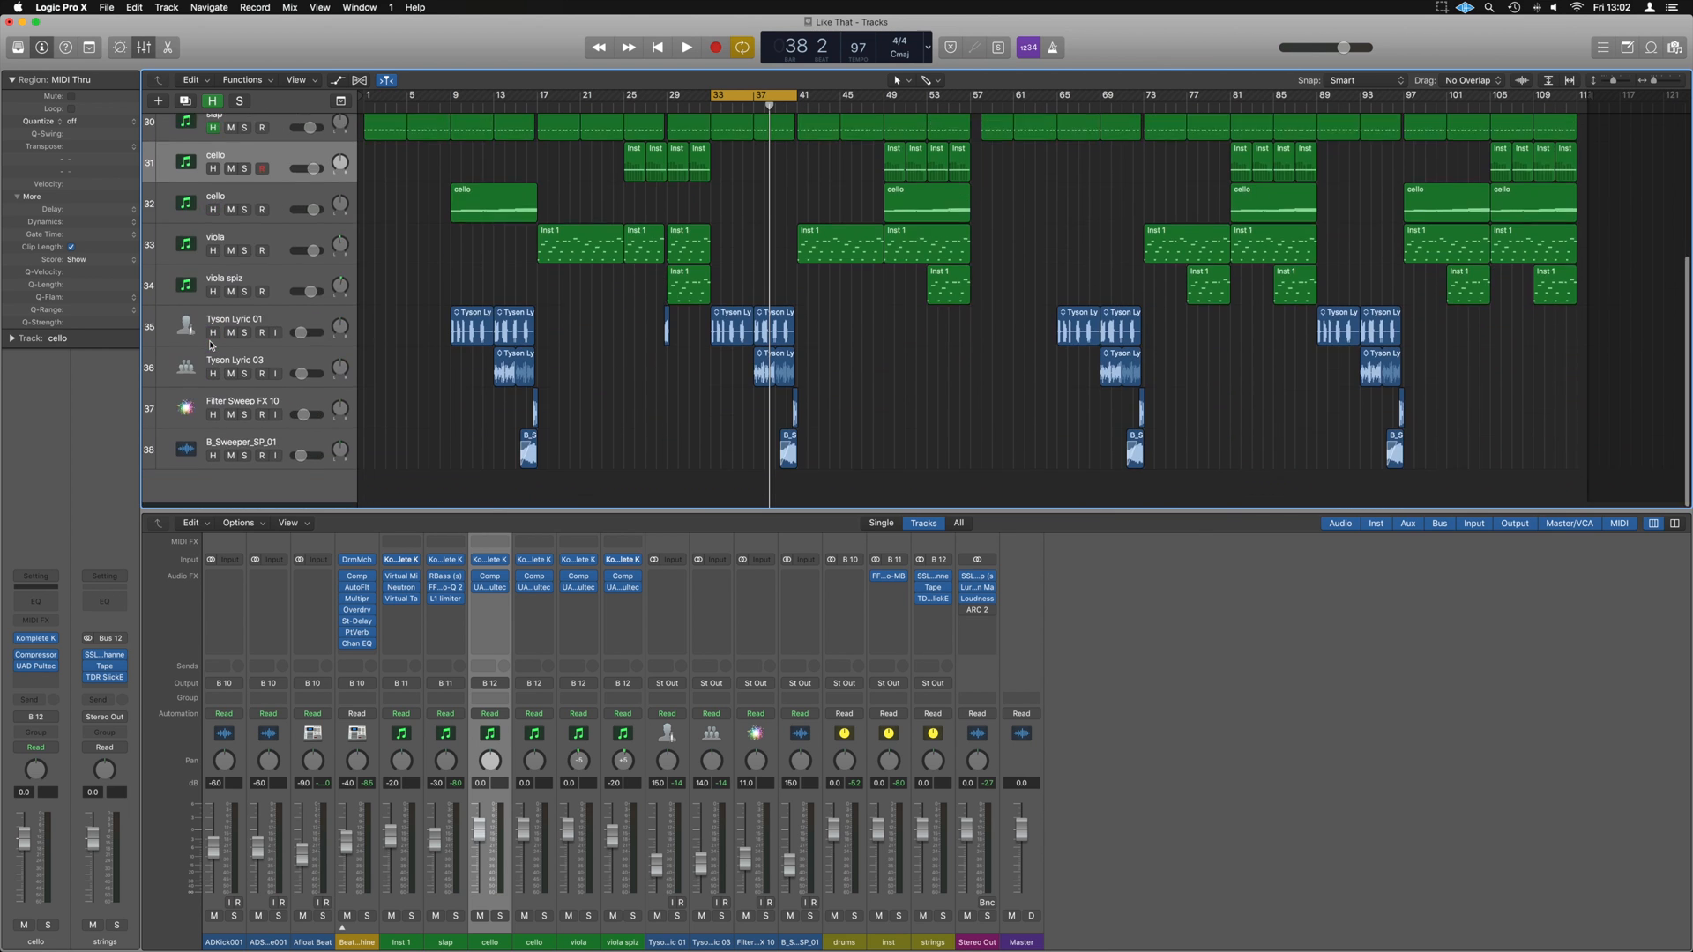